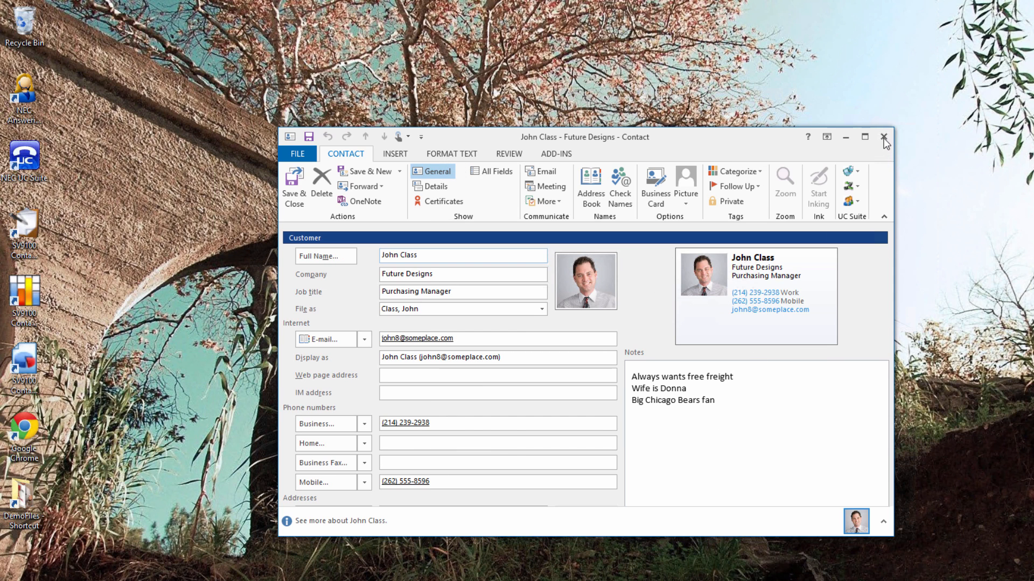
click(883, 137)
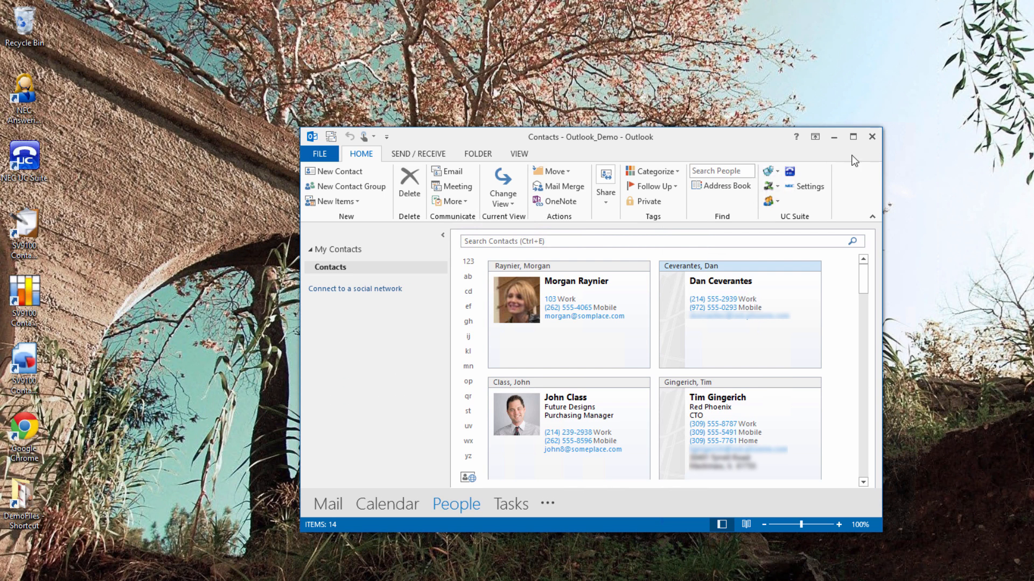
click(568, 266)
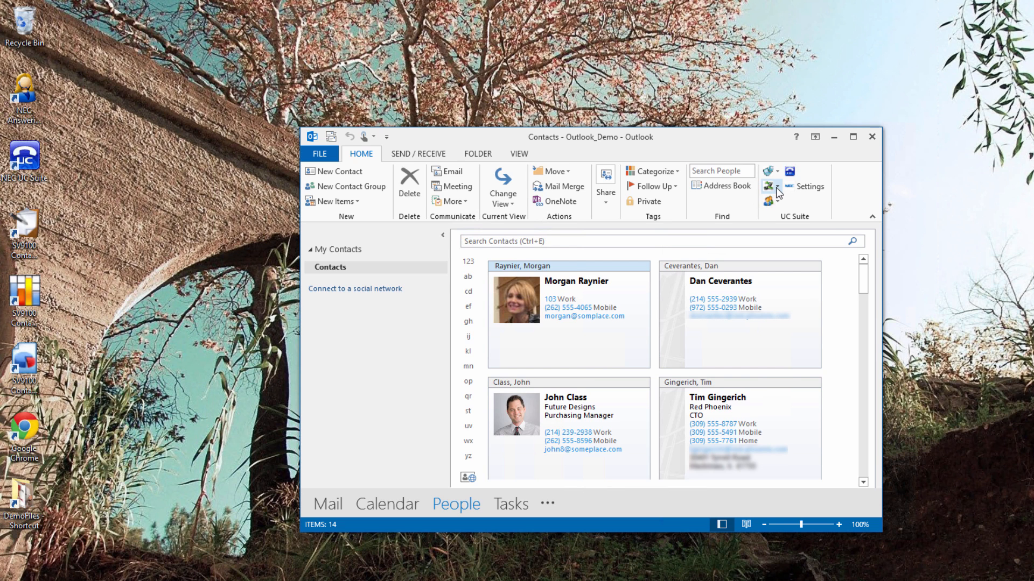
click(769, 186)
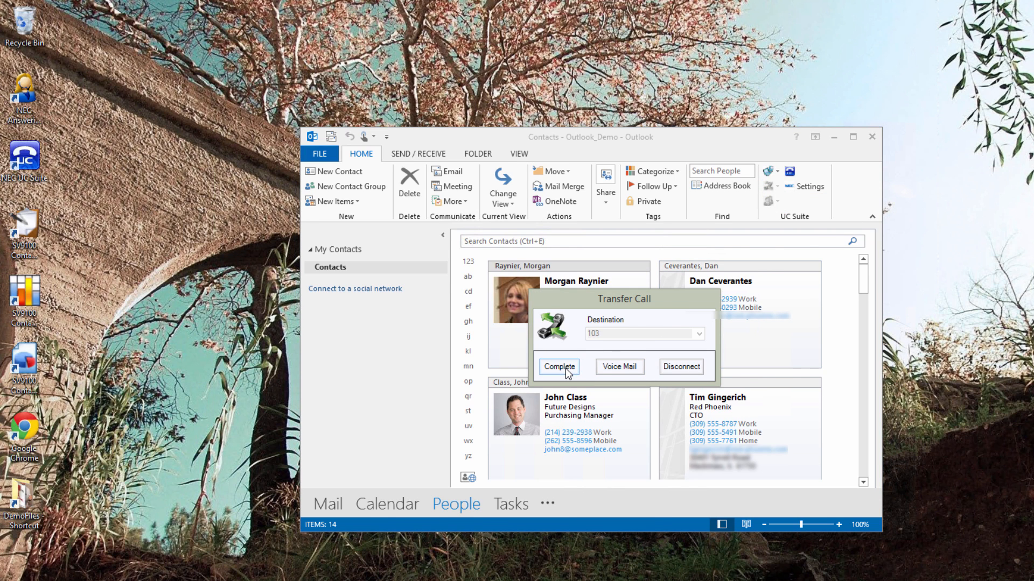
click(559, 366)
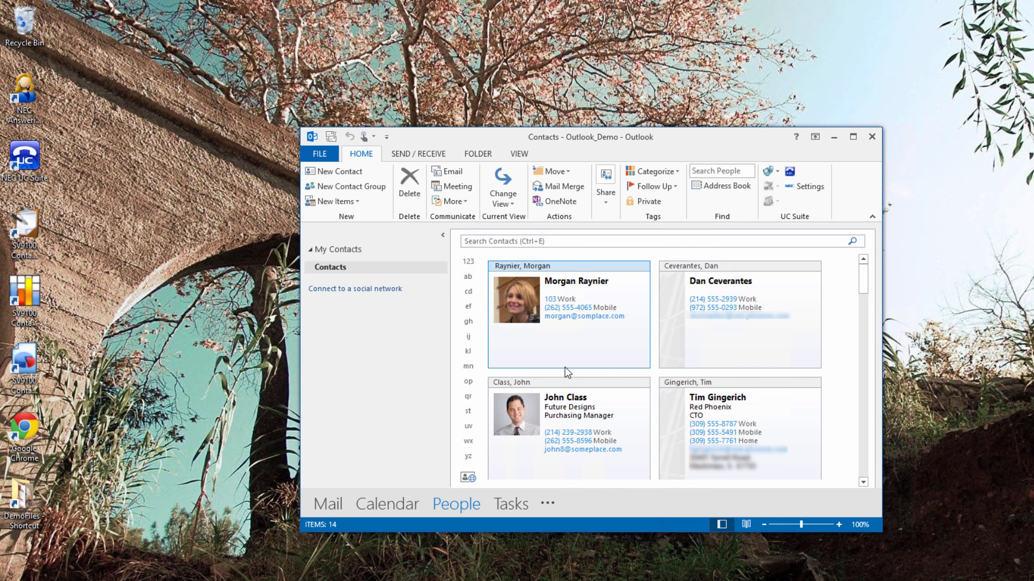
mouse_move(769, 201)
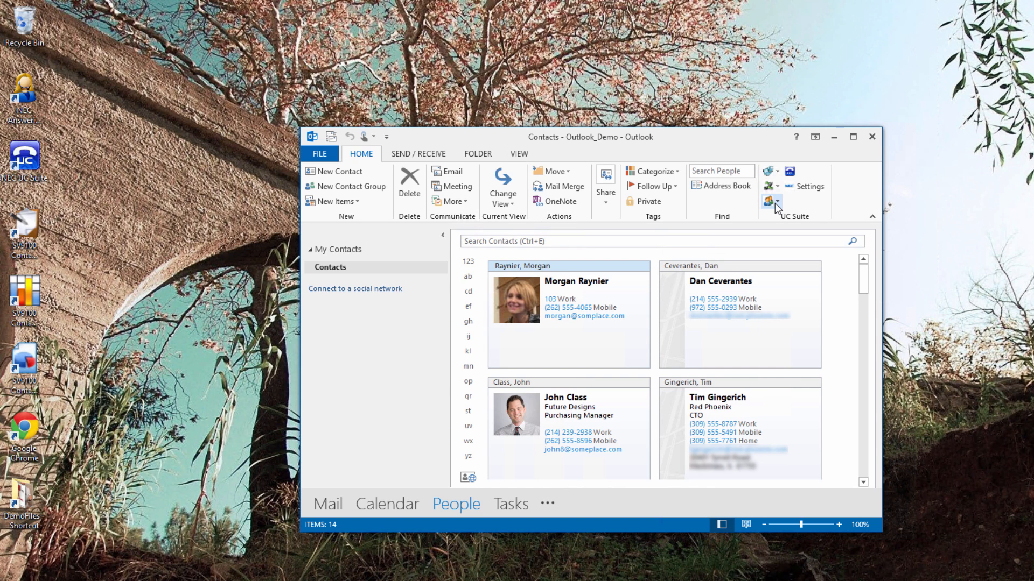
click(771, 201)
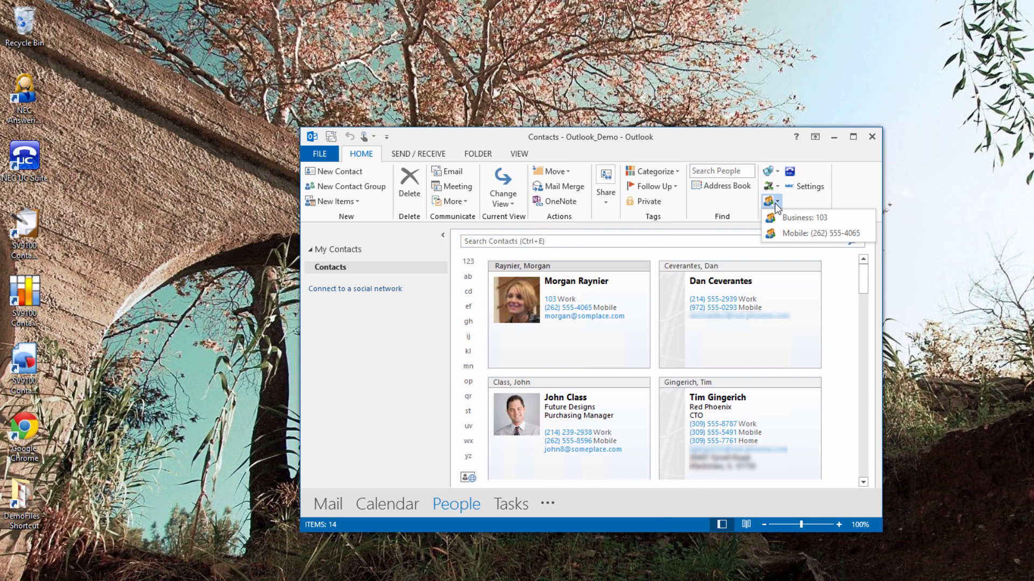
mouse_move(791, 217)
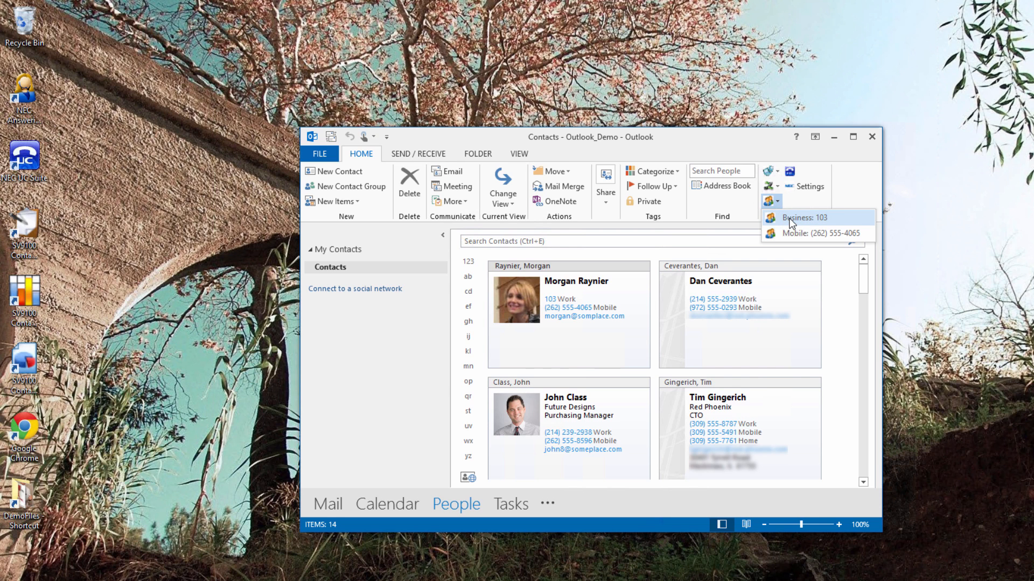
click(803, 218)
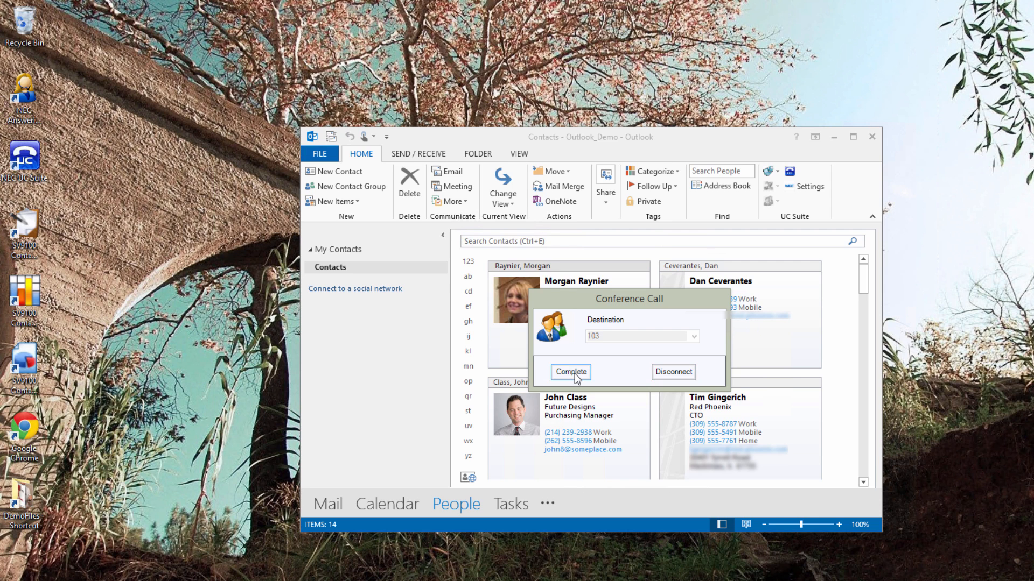
click(570, 372)
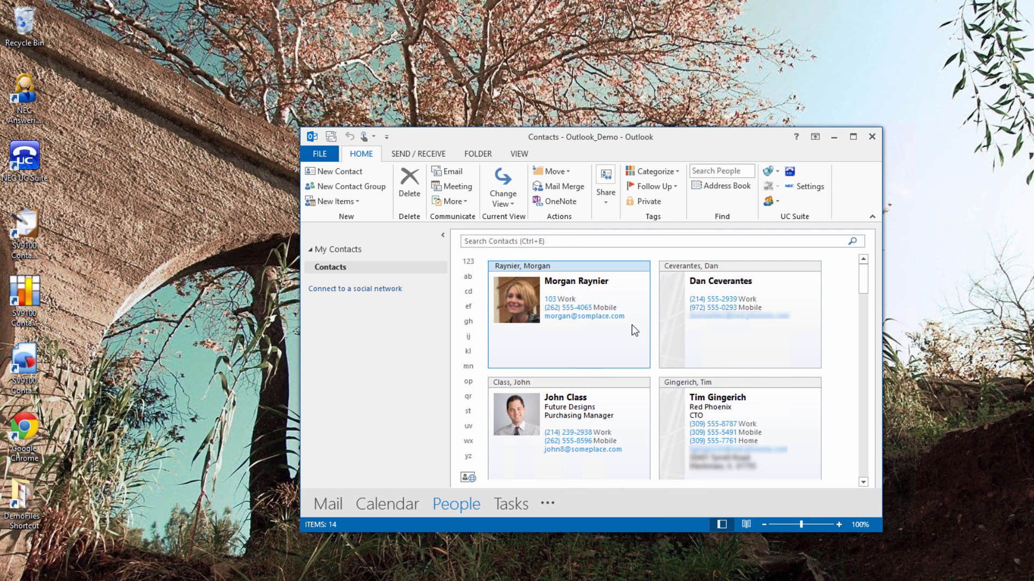
click(768, 172)
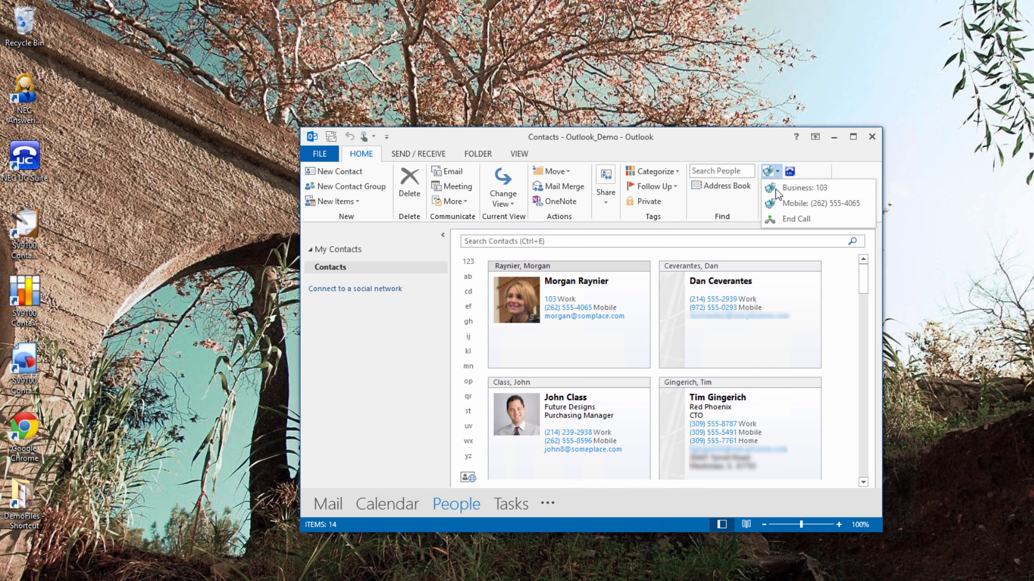
mouse_move(796, 219)
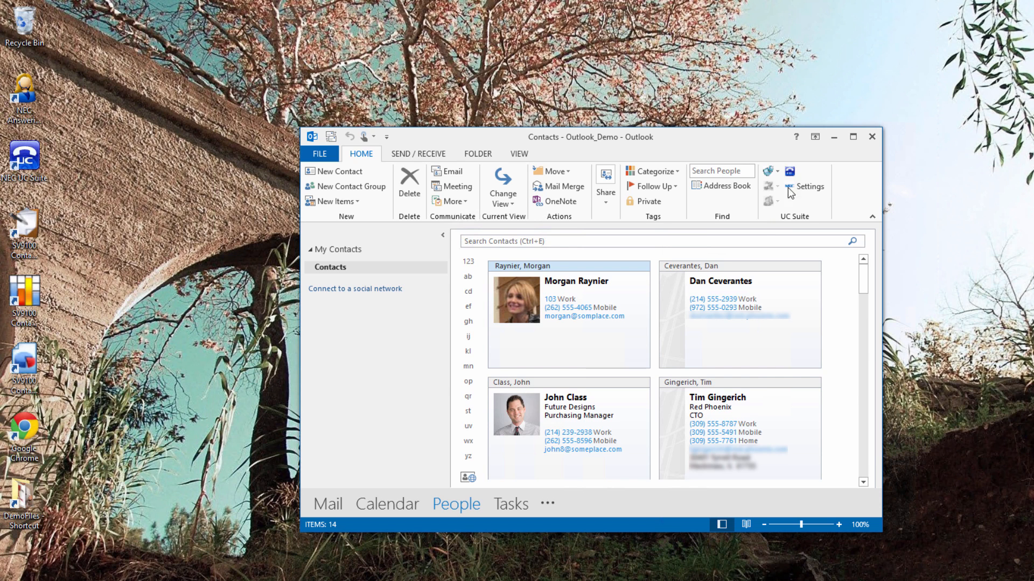
click(776, 171)
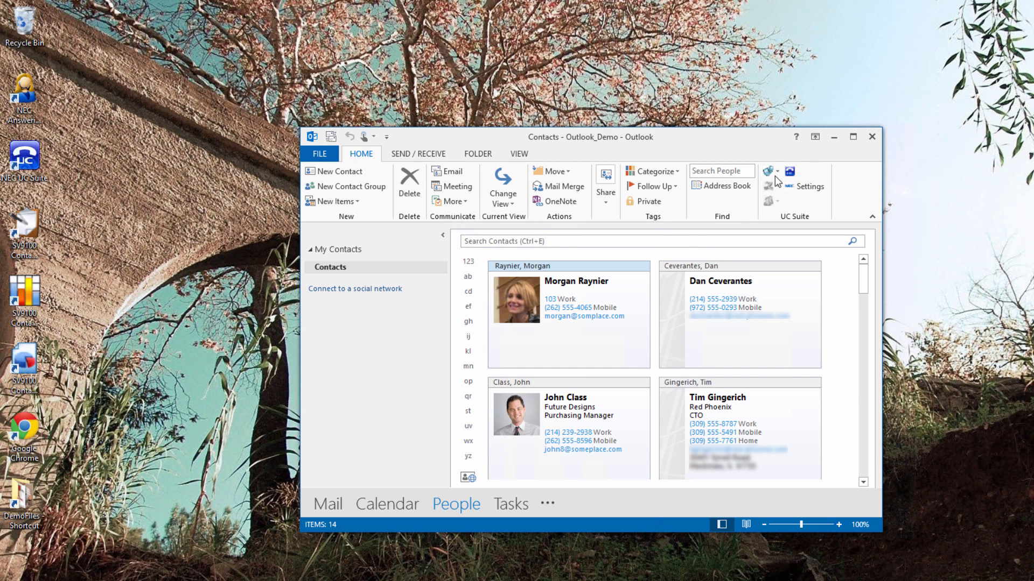
mouse_move(834, 136)
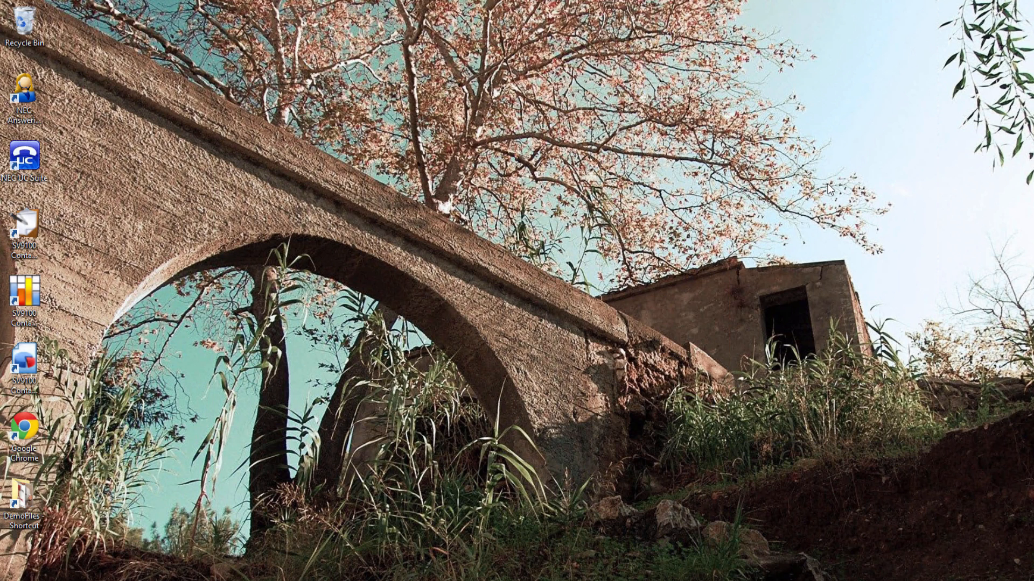
mouse_move(572, 331)
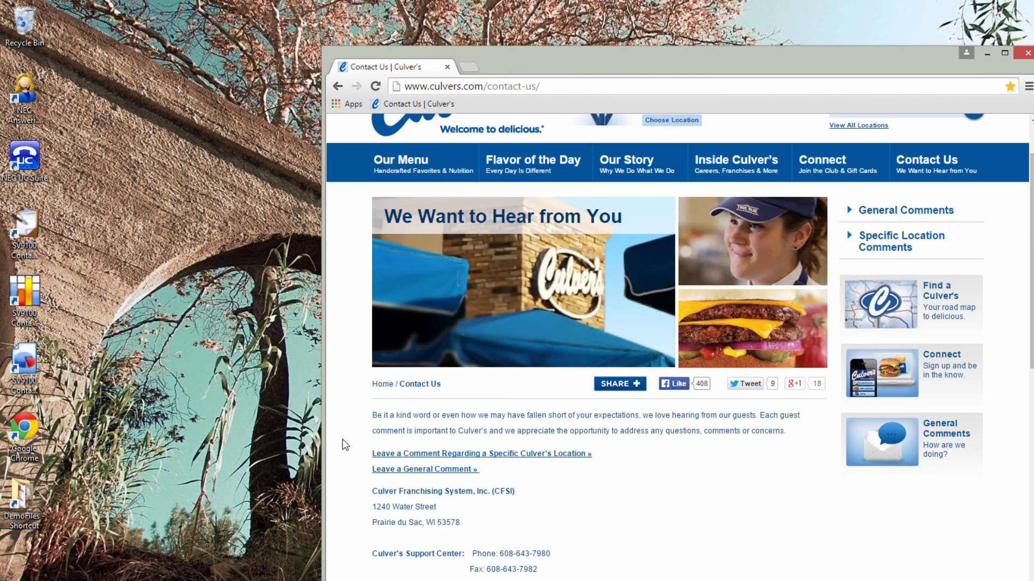
scroll(down, 3)
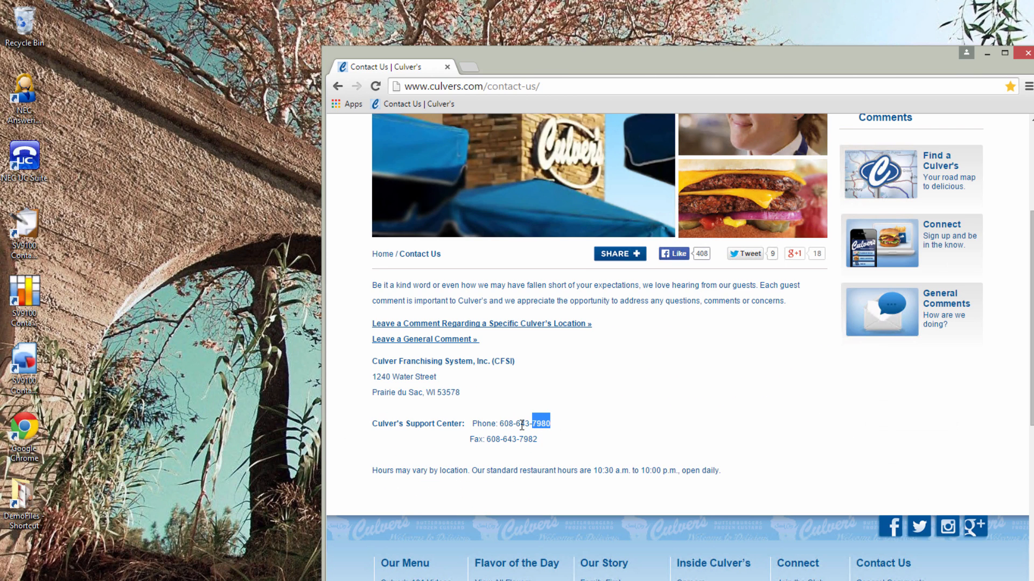
double_click(524, 424)
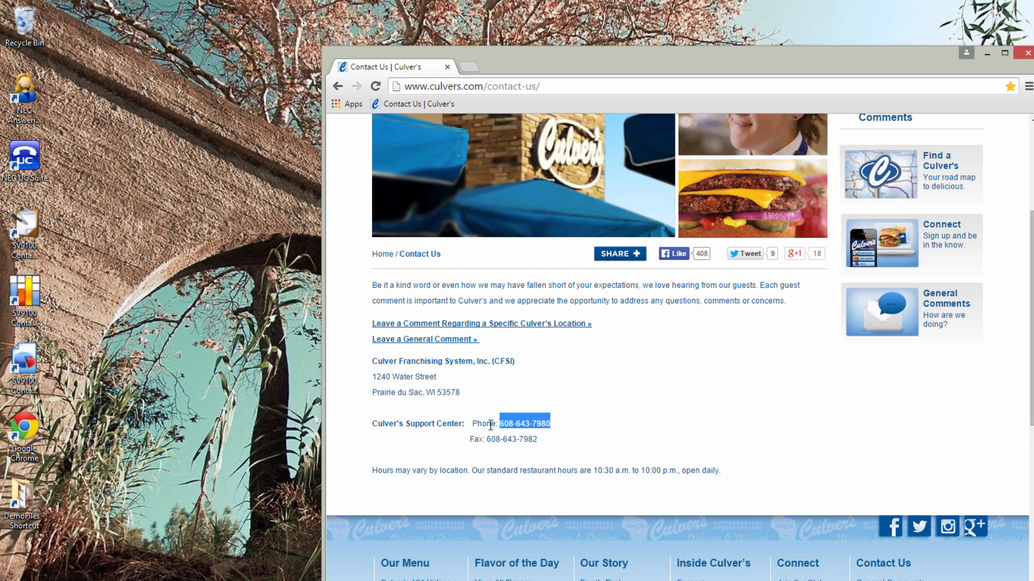
click(523, 423)
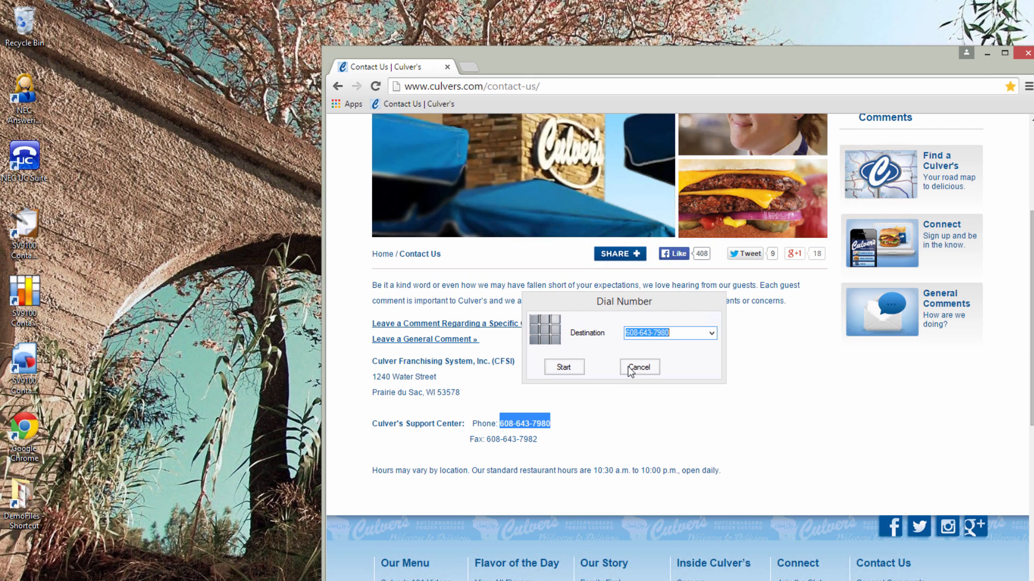
click(638, 367)
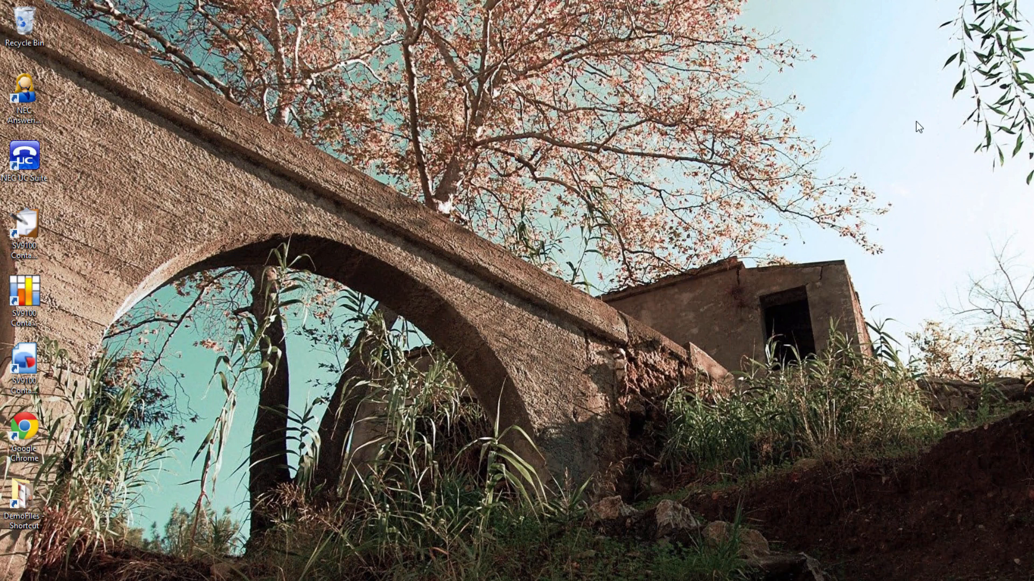
mouse_move(870, 213)
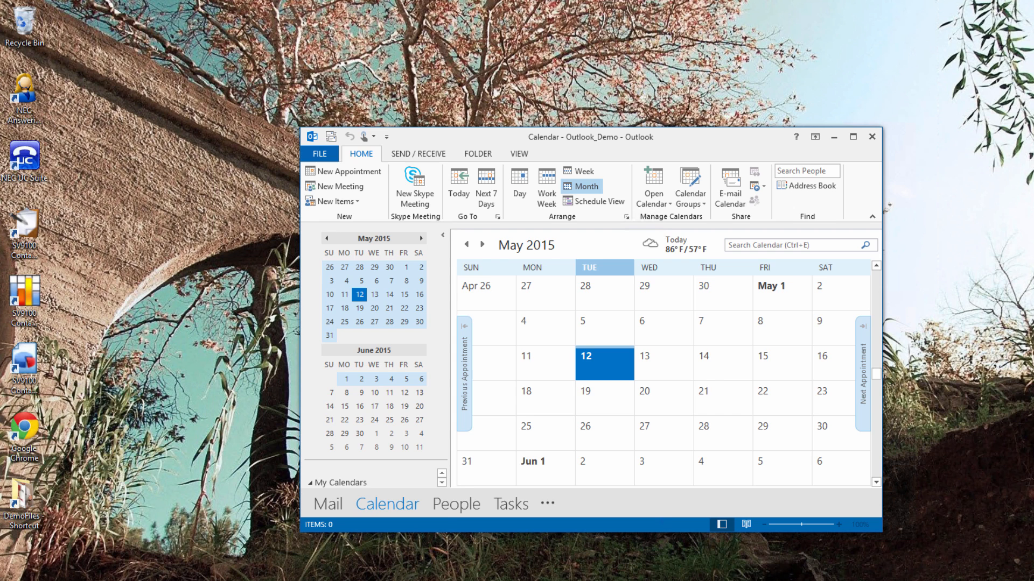
- Switch Outlook from the calendar back to the Contacts view
click(455, 504)
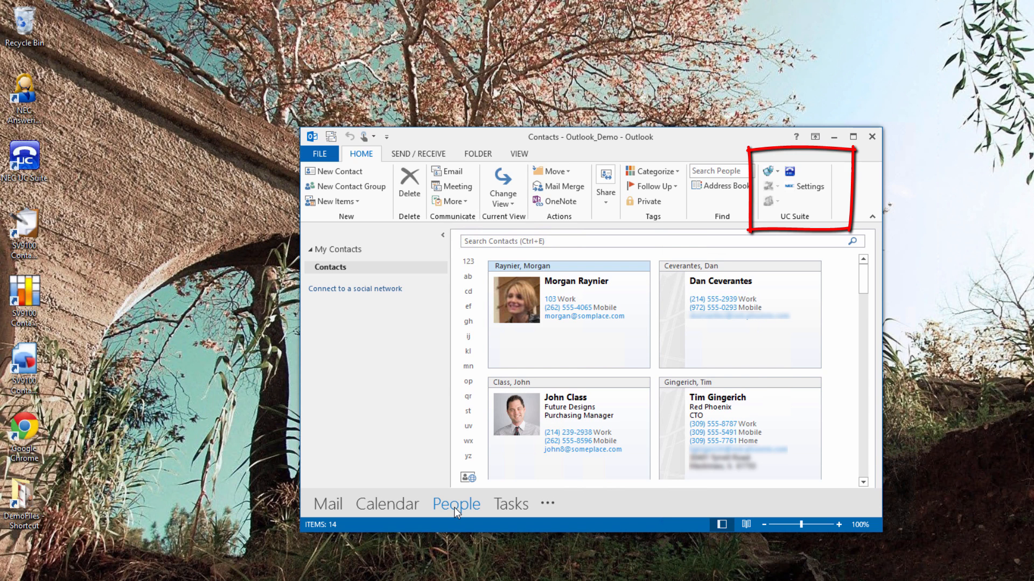
mouse_move(446, 514)
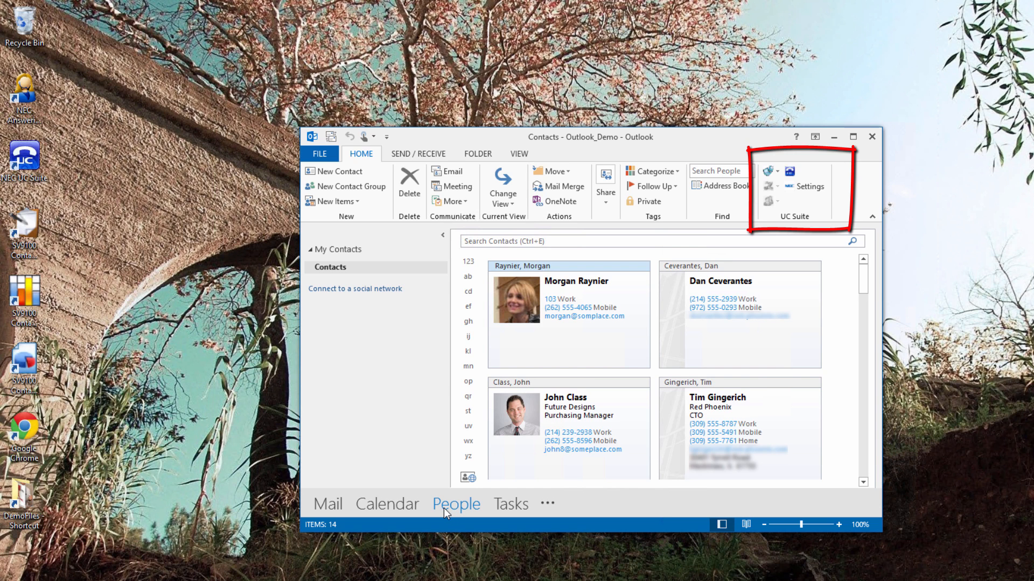
mouse_move(809, 195)
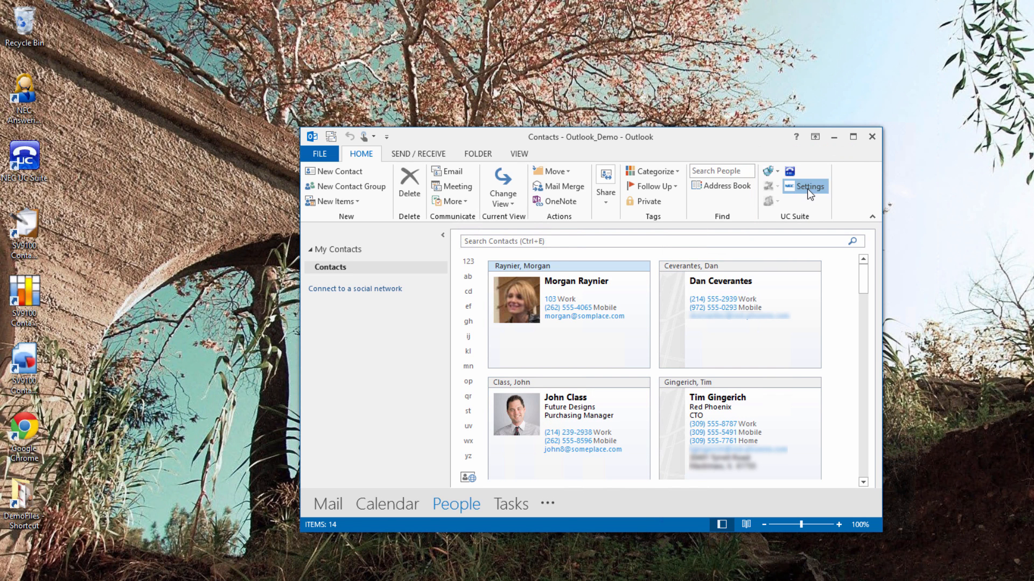
- Bring up the UC Suite Telephony Settings window
click(810, 187)
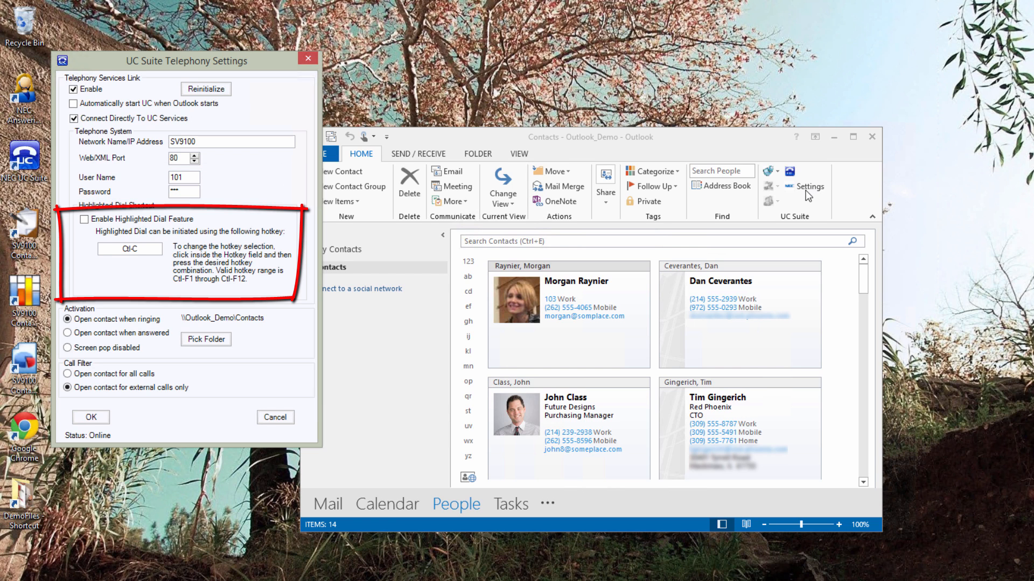
- Enable the Highlighted Dial Feature and set its hotkey to Ctrl-F12
click(83, 218)
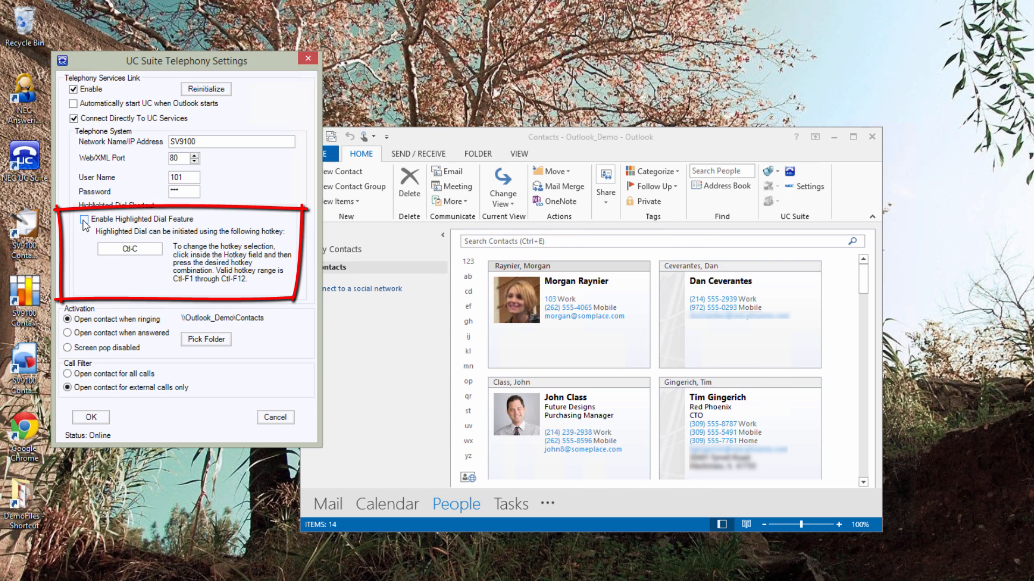
click(84, 219)
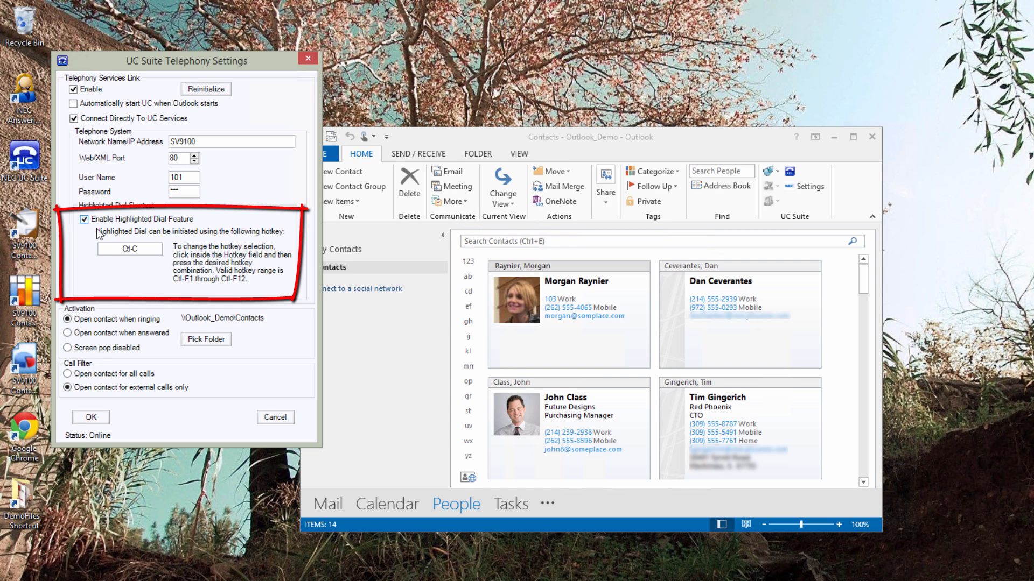
click(129, 249)
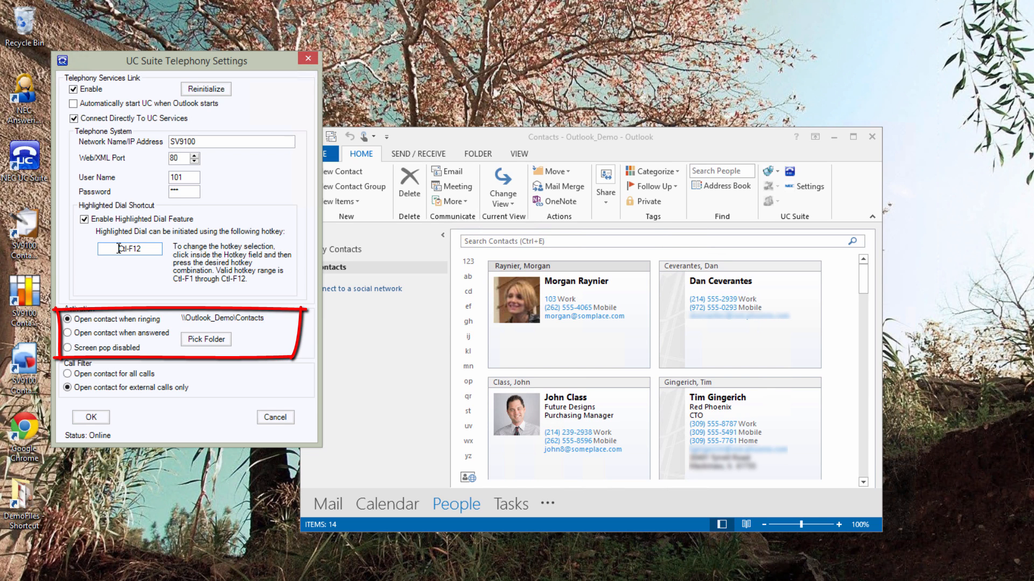
mouse_move(196, 329)
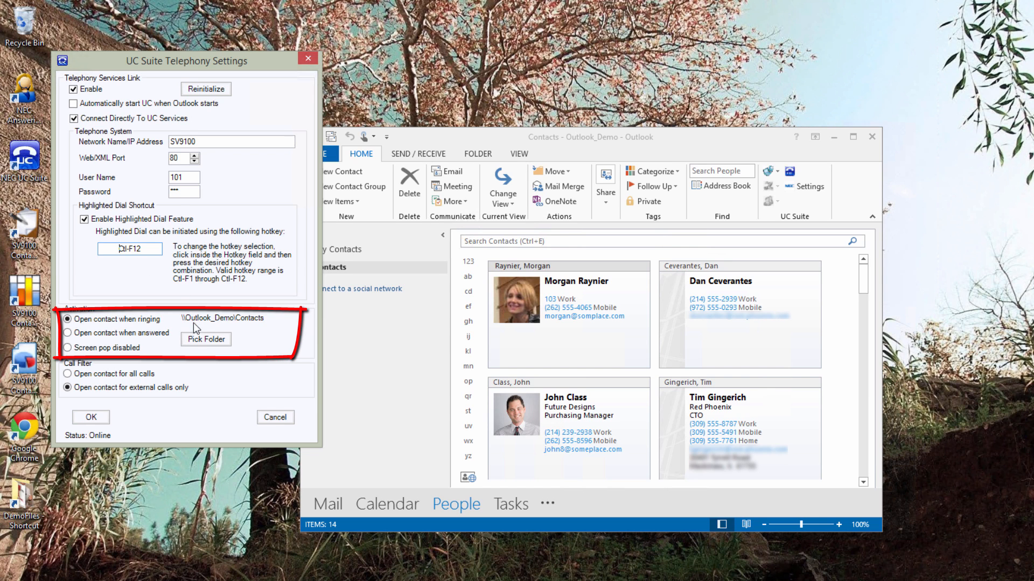
- Keep the Contacts folder for screen pops and save the telephony settings
click(206, 339)
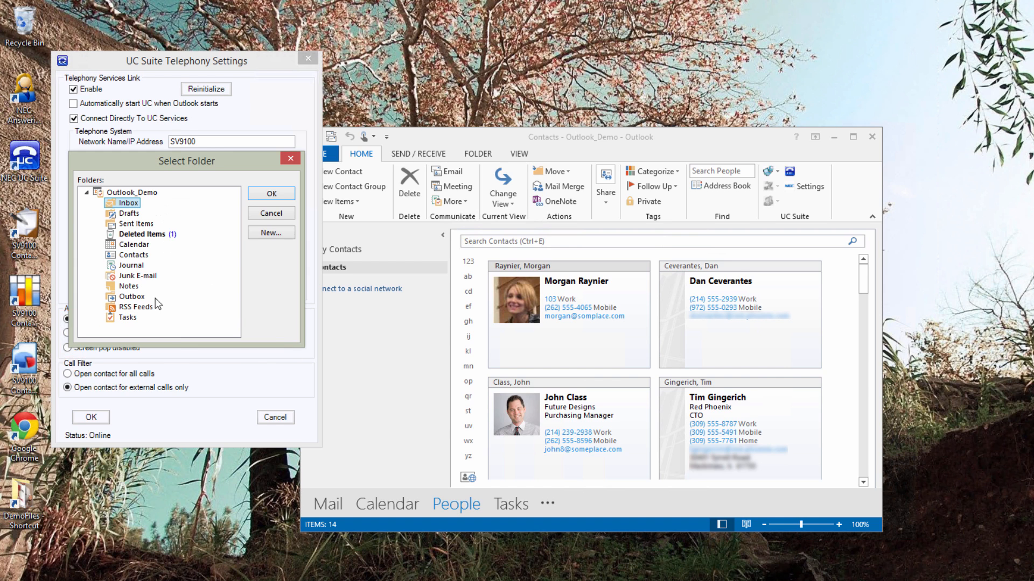
click(132, 255)
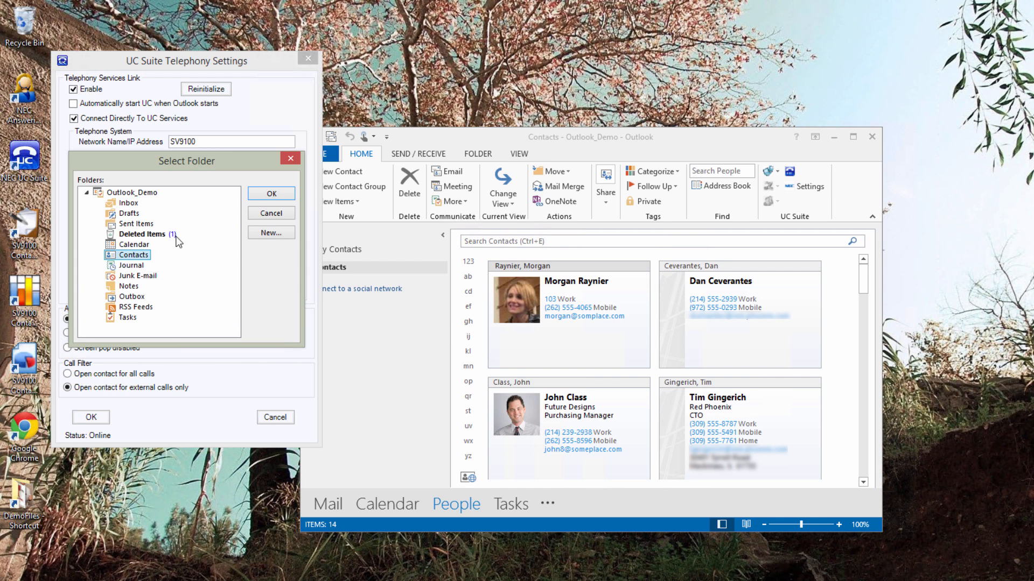
click(271, 193)
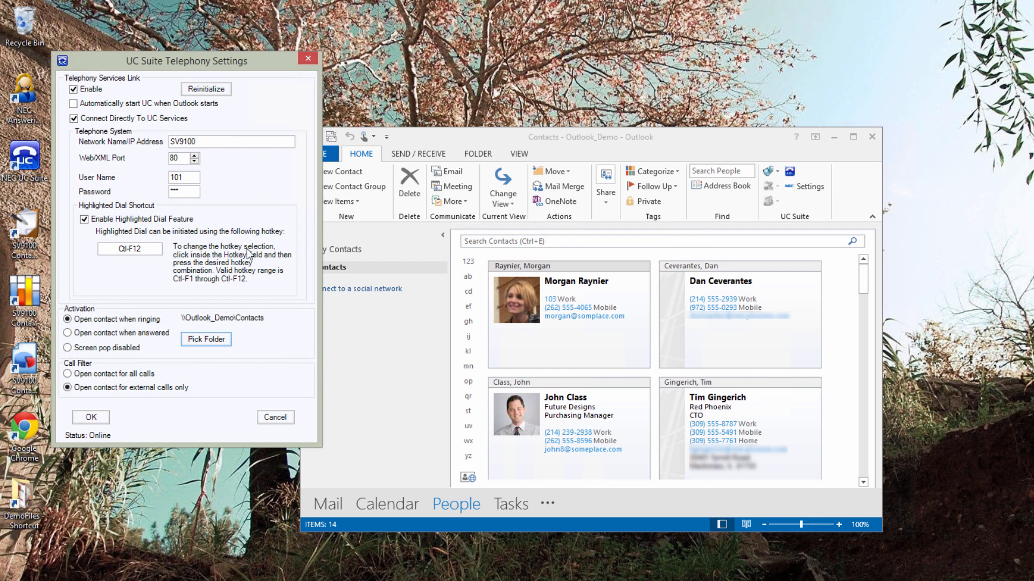
mouse_move(226, 371)
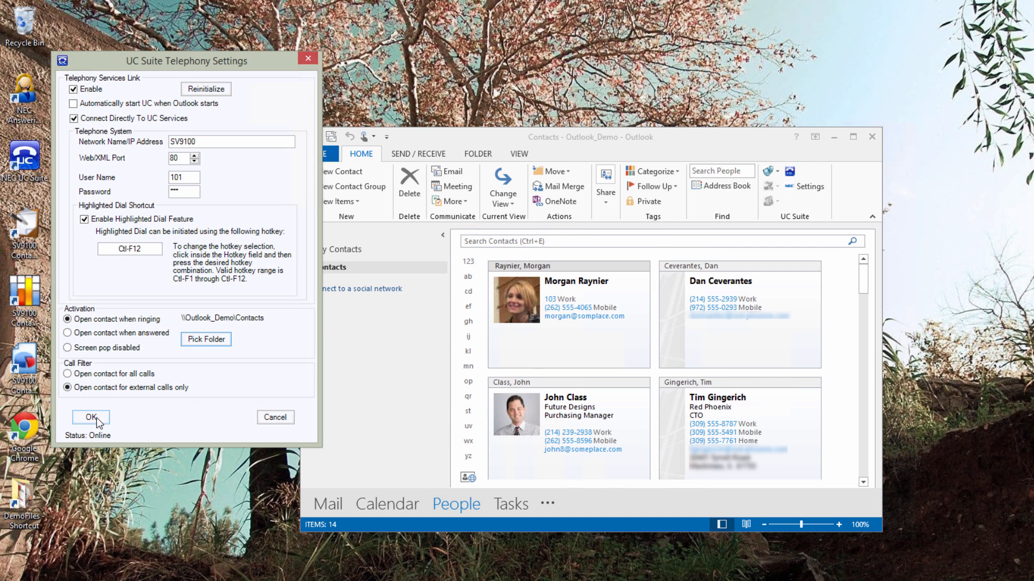
click(91, 417)
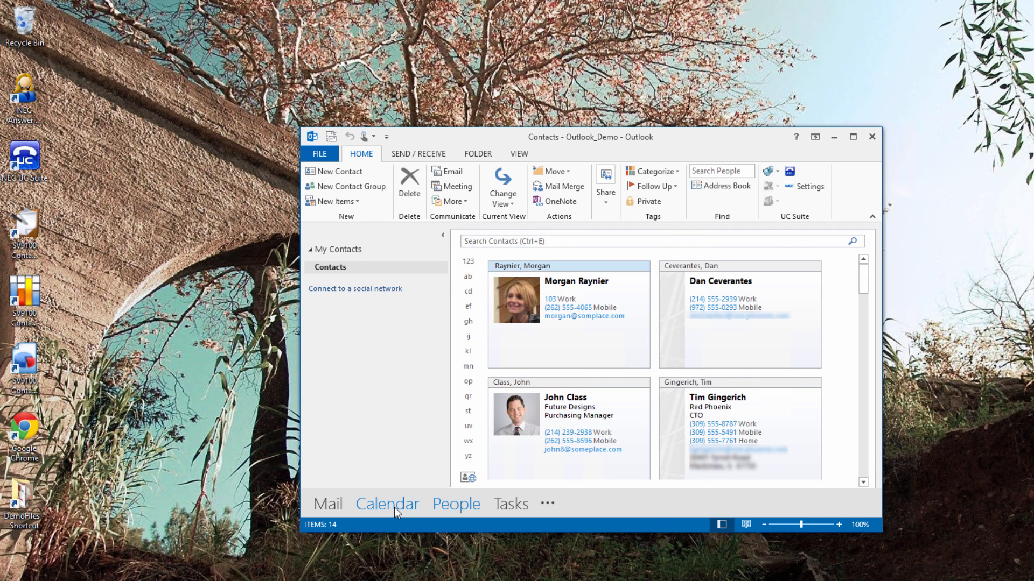
click(388, 503)
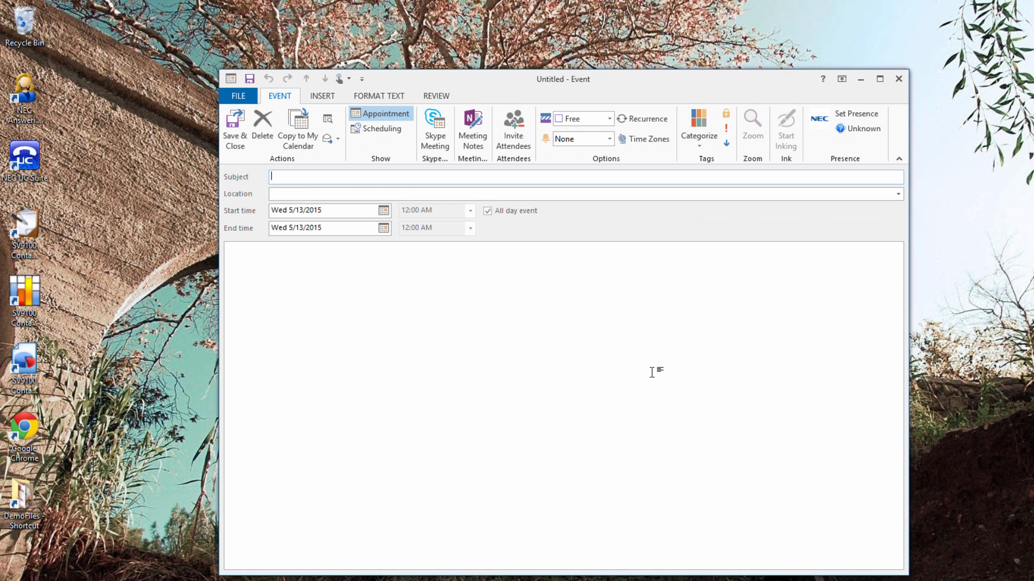
- Enter subject 'Site visit' and location 'Acme Widgets' for the new event
text(S)
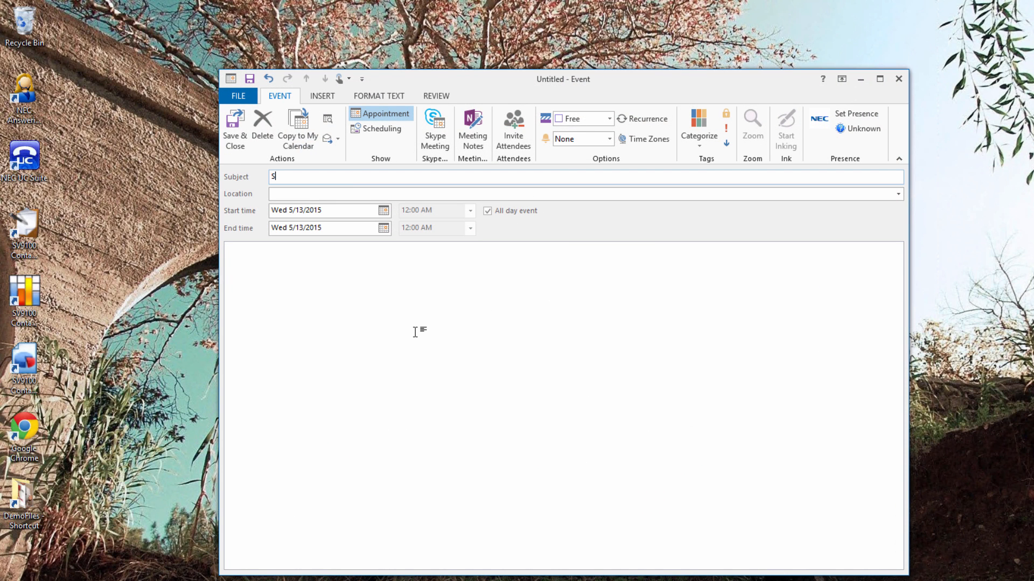
text(ite)
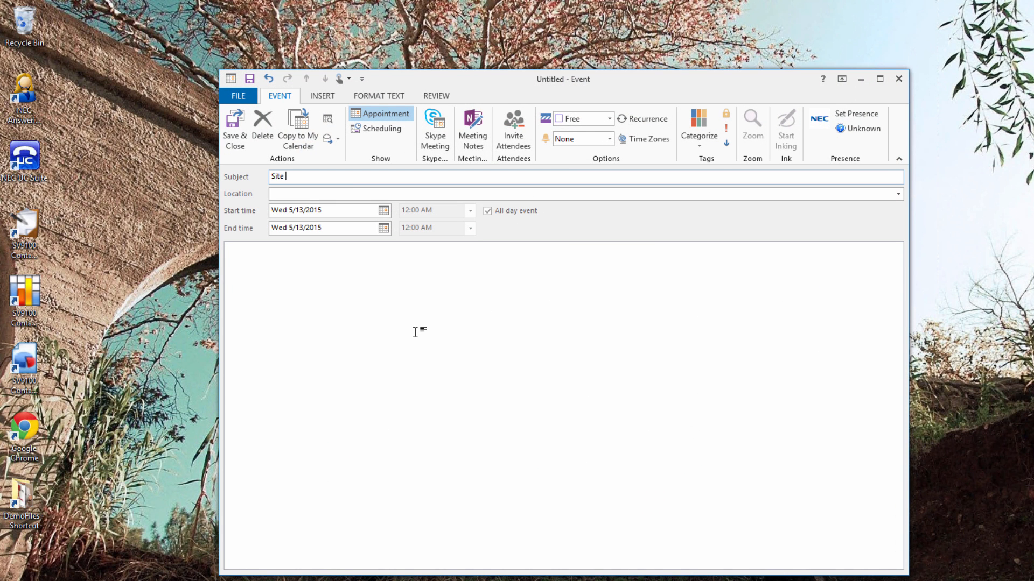
text(visit)
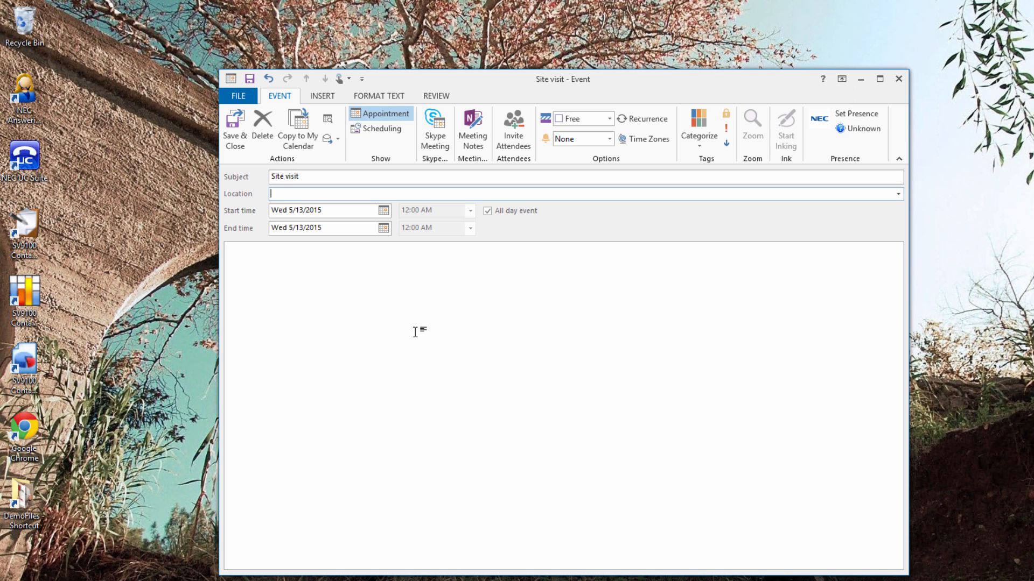
text(Acme)
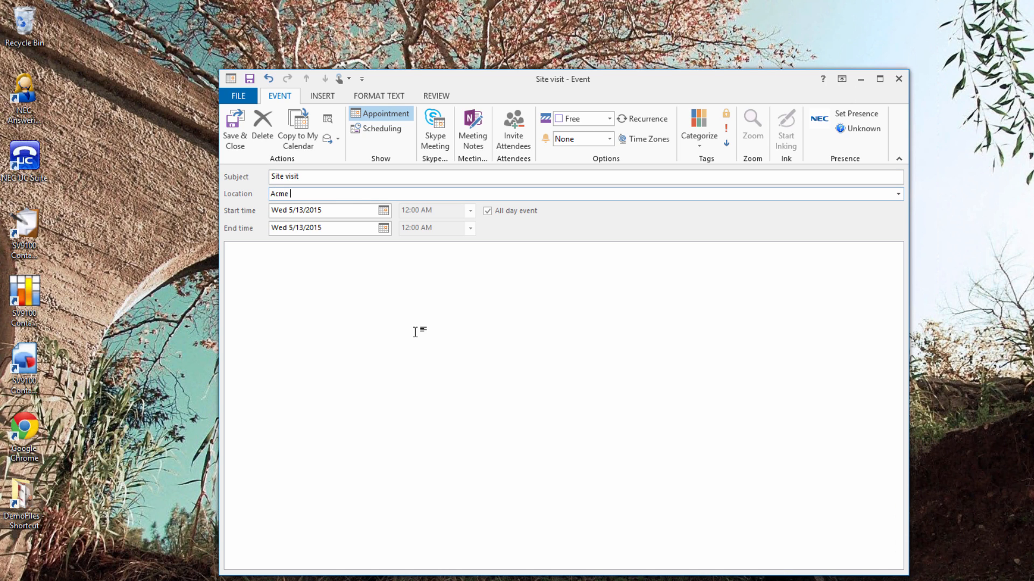
text(Widget)
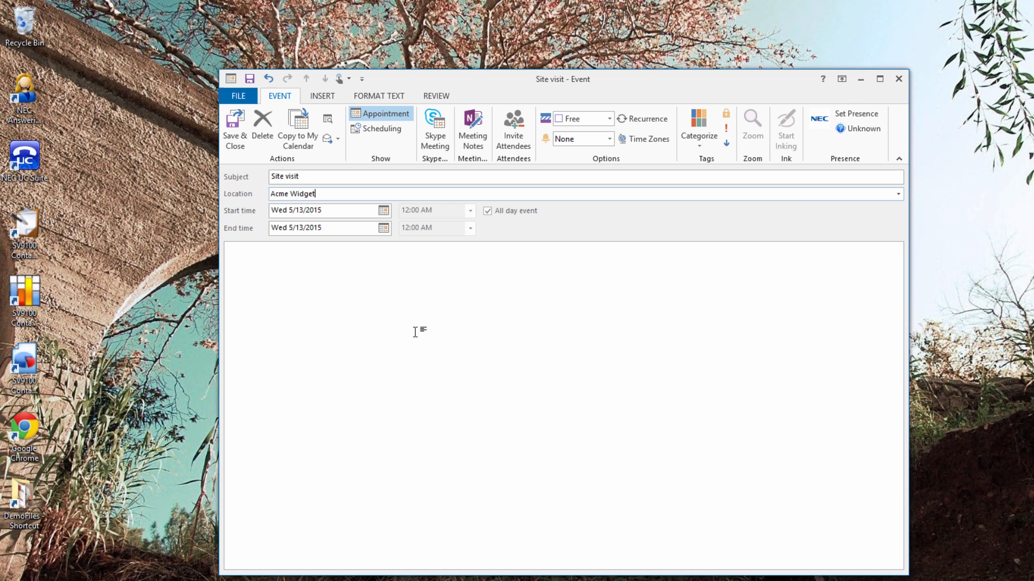
text(s)
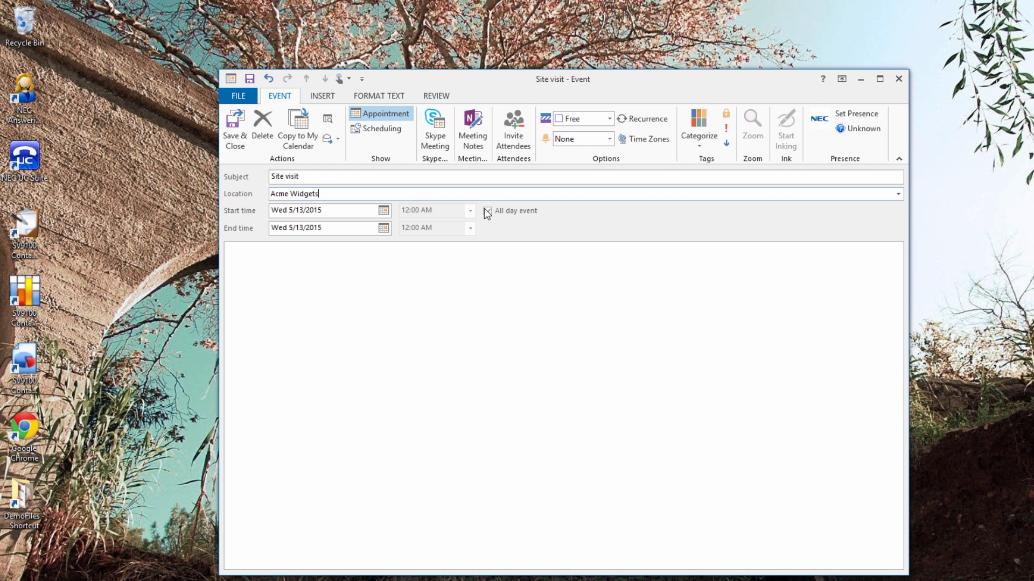
- Make it a timed appointment running 8:00 AM to 9:30 AM
click(470, 227)
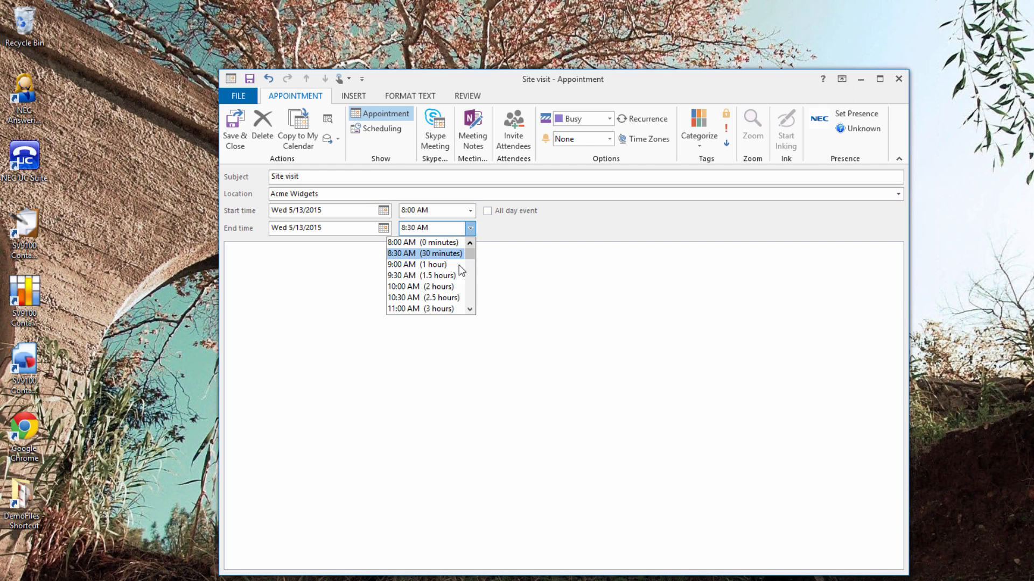
click(416, 275)
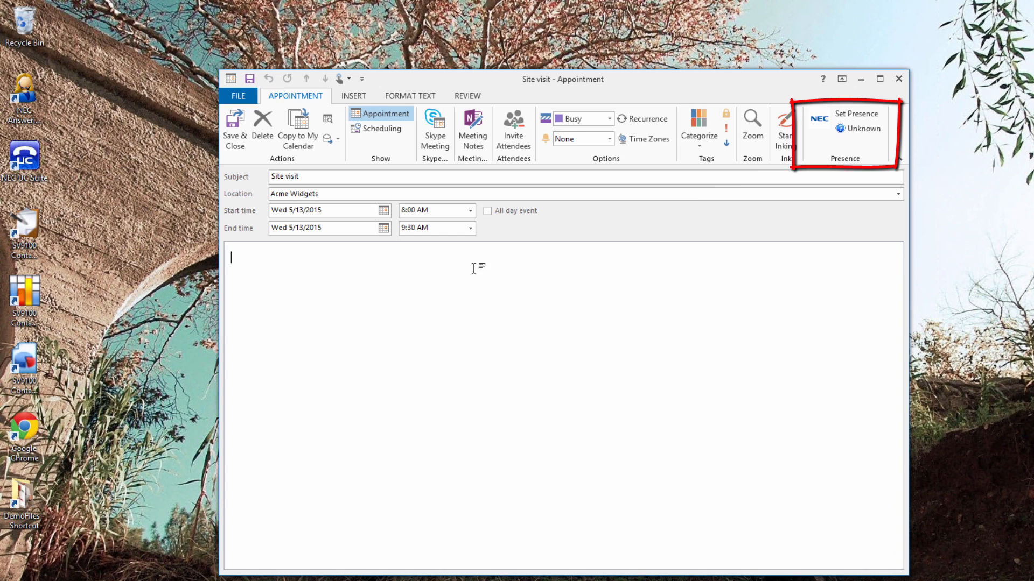
mouse_move(857, 113)
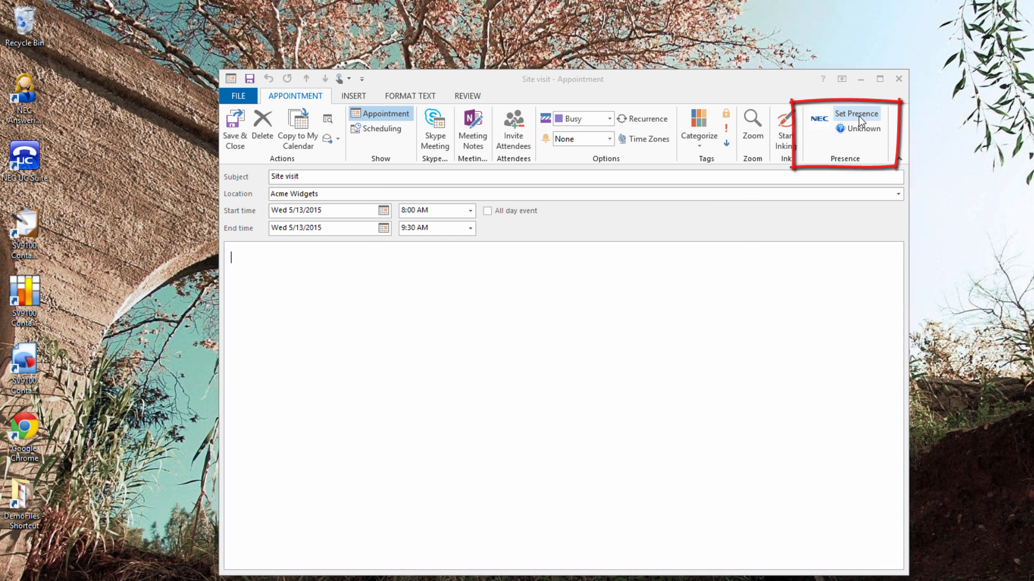
- Start scheduling a presence change for the appointment and list the presence states
click(857, 114)
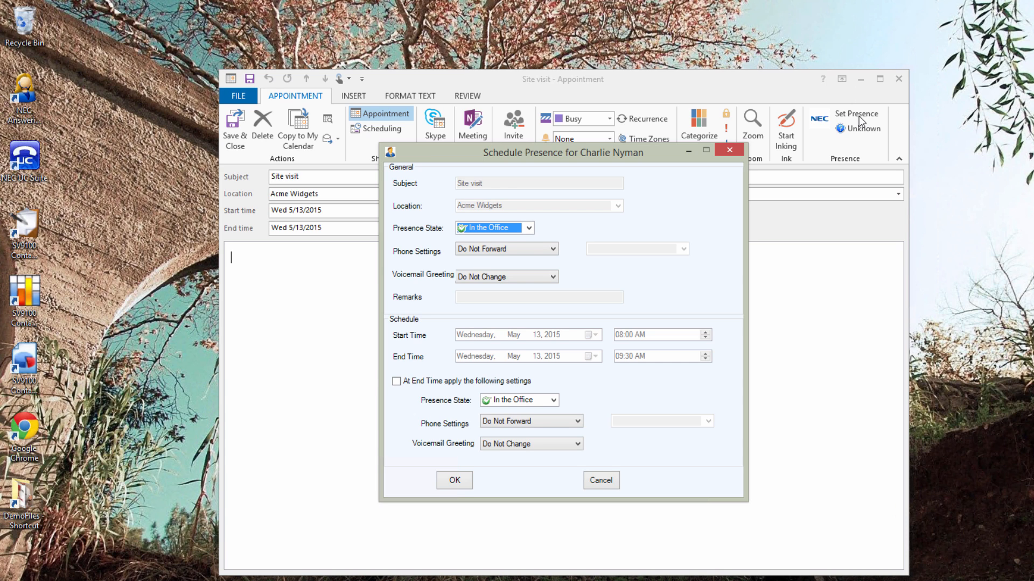
mouse_move(836, 130)
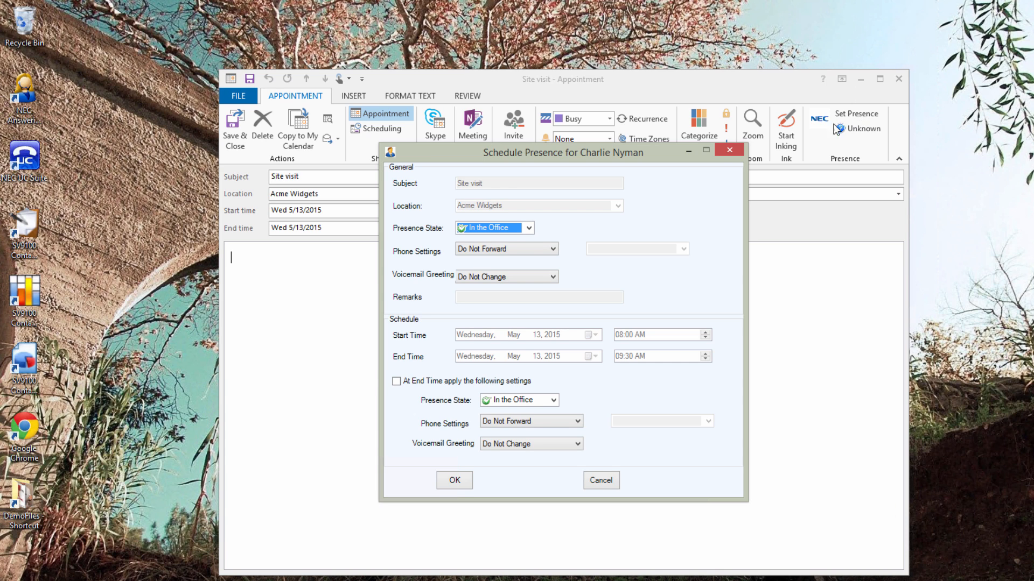
click(528, 227)
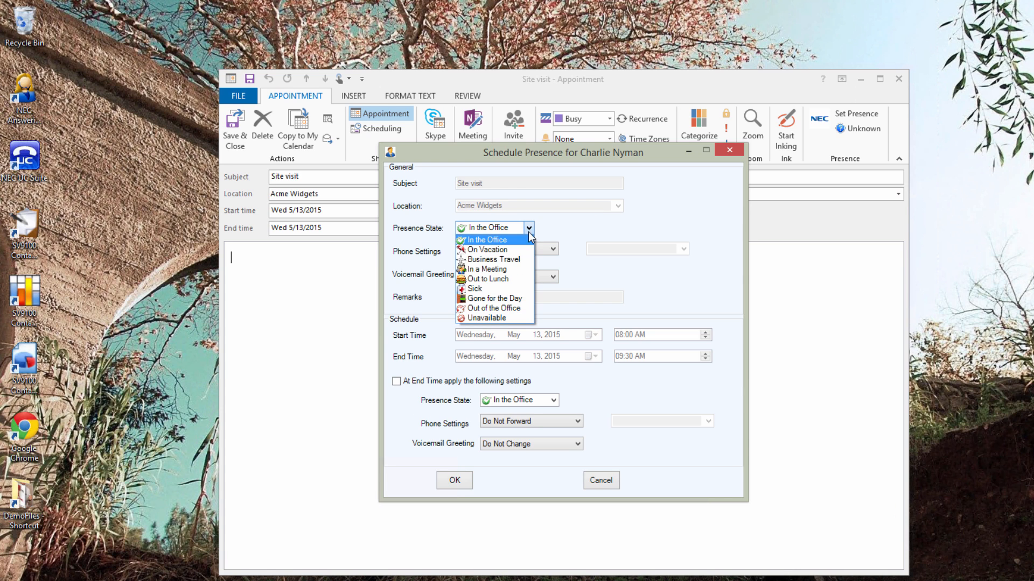
- Schedule Out of the Office presence forwarding calls to voicemail Greeting 2, then save and close the appointment
click(491, 308)
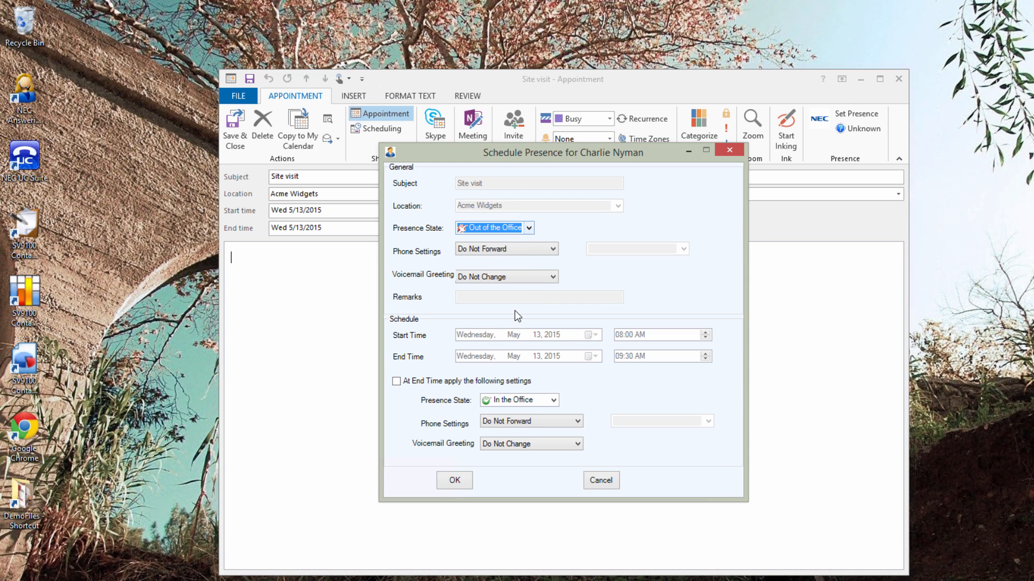
click(555, 249)
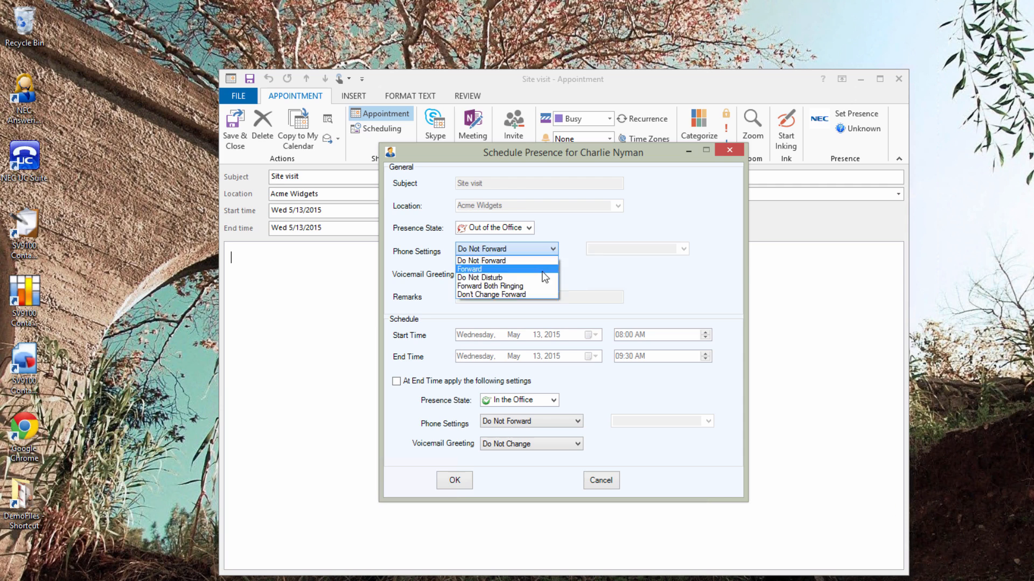
click(470, 269)
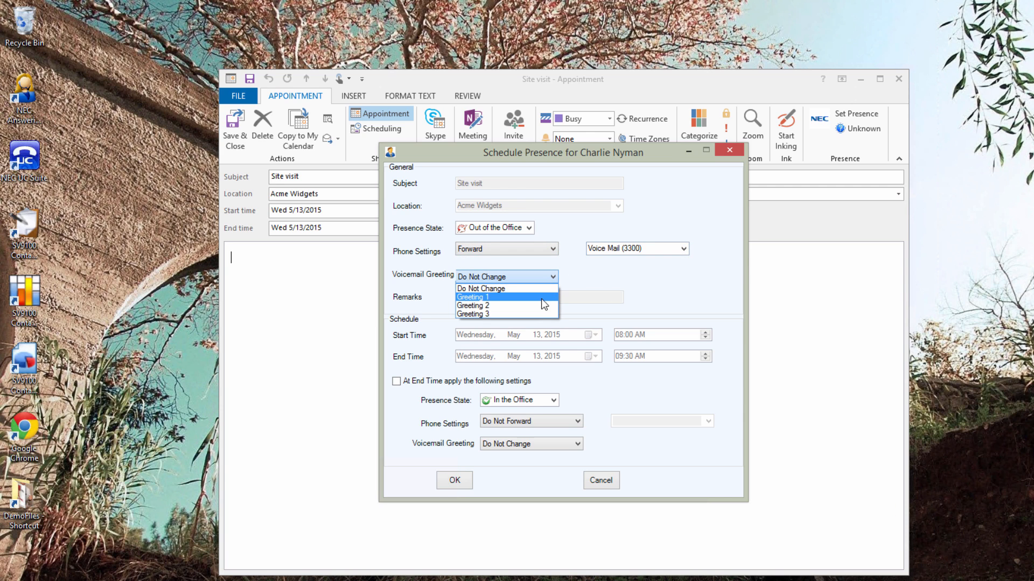
click(474, 304)
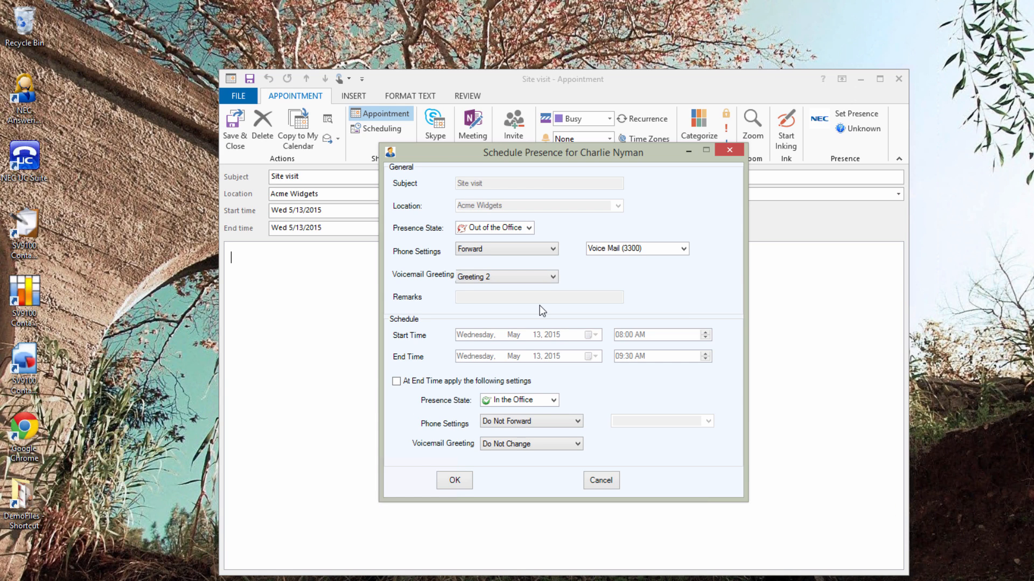
mouse_move(454, 481)
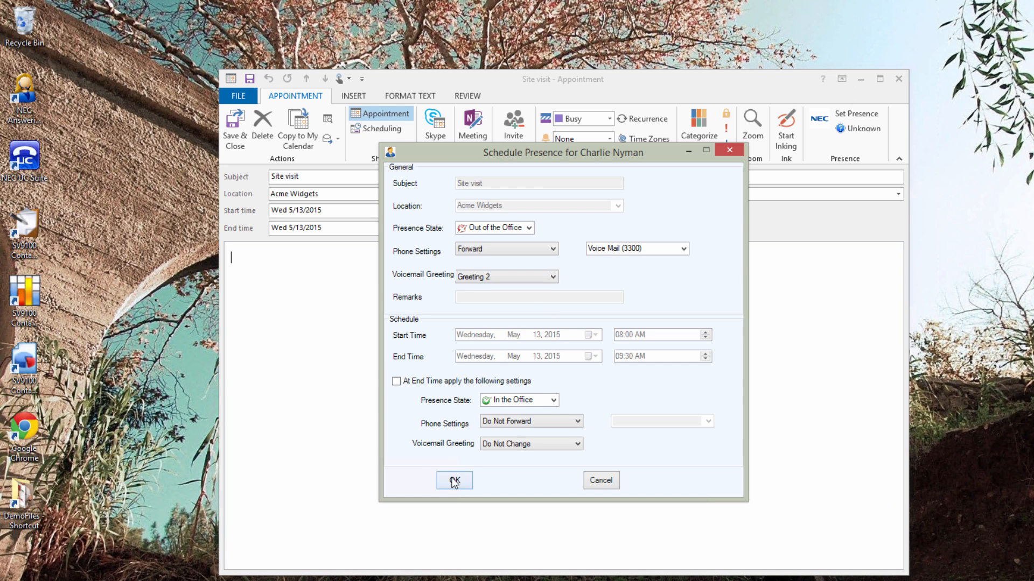
click(453, 480)
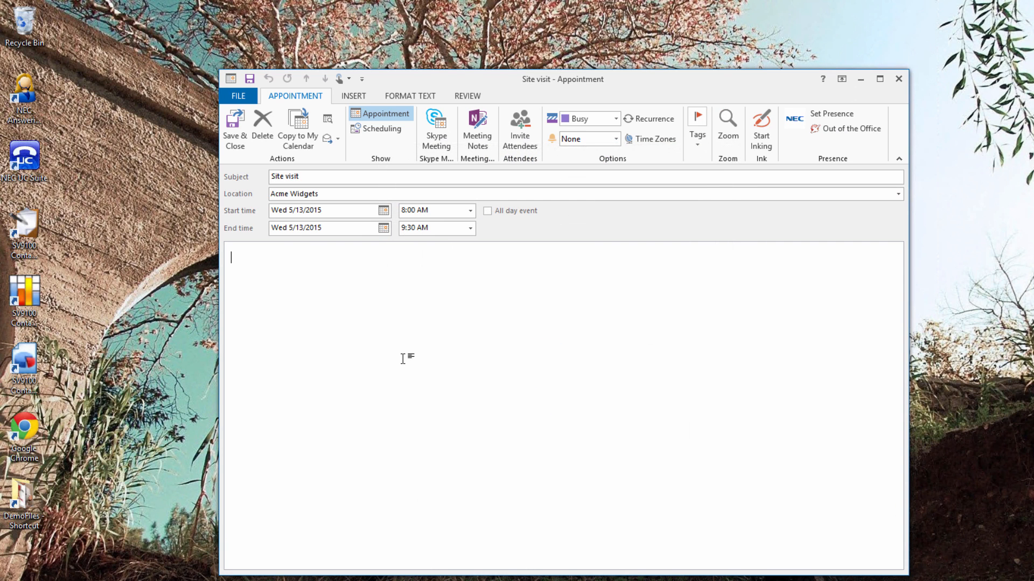
click(897, 159)
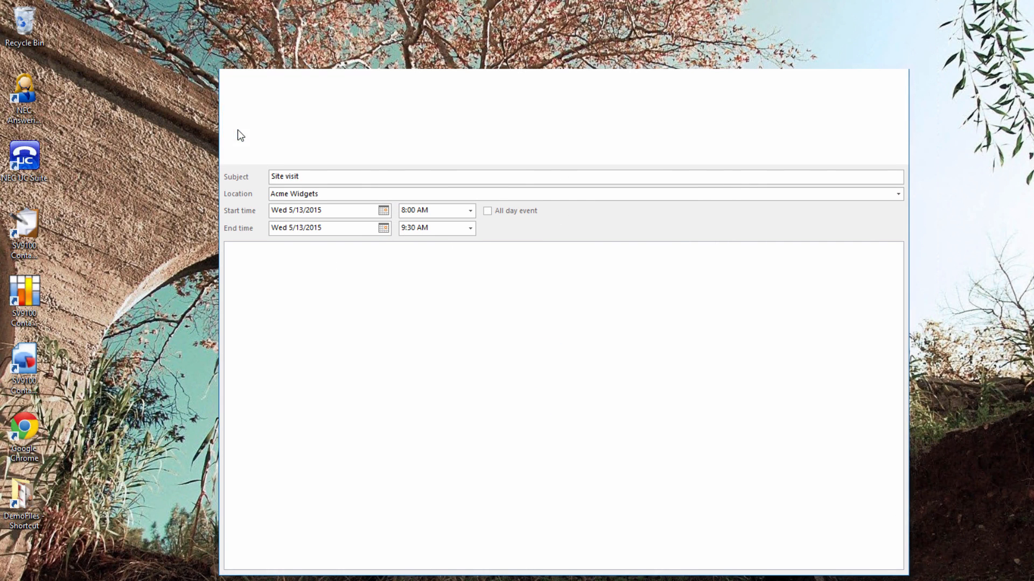